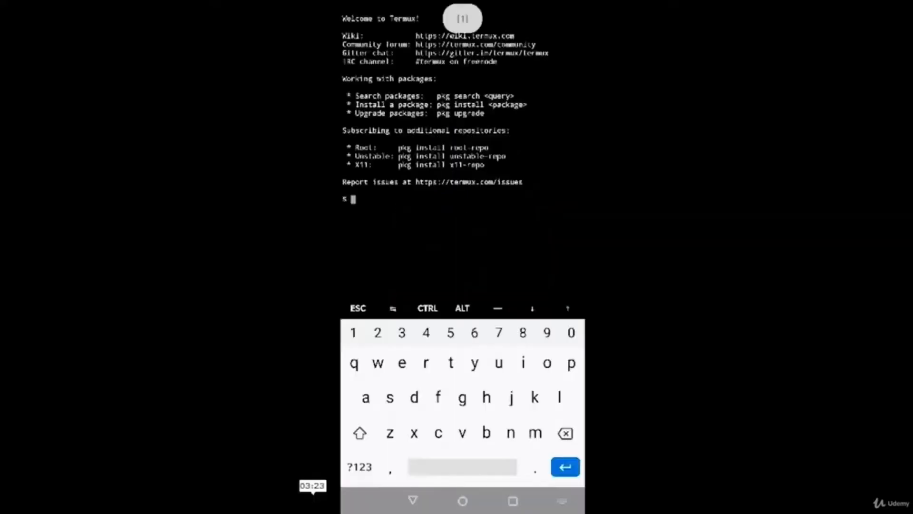
Run 'airmon-ng start wlan0', which reports aircrack-ng is not installed.
type("airmon-ng sta")
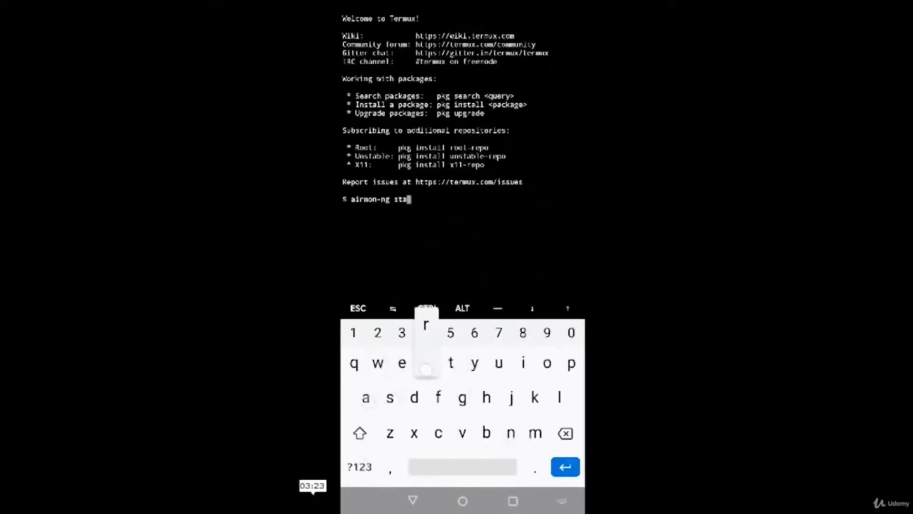
type("rt wlan0")
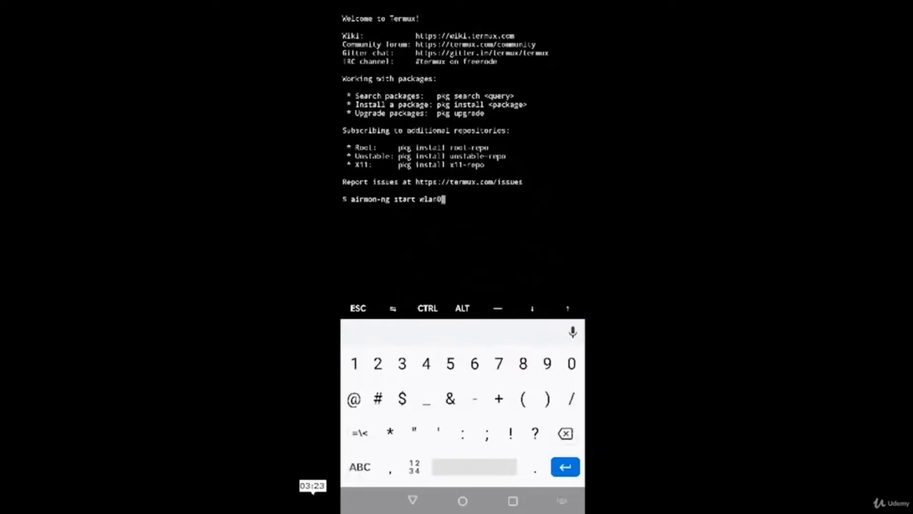
key("Enter")
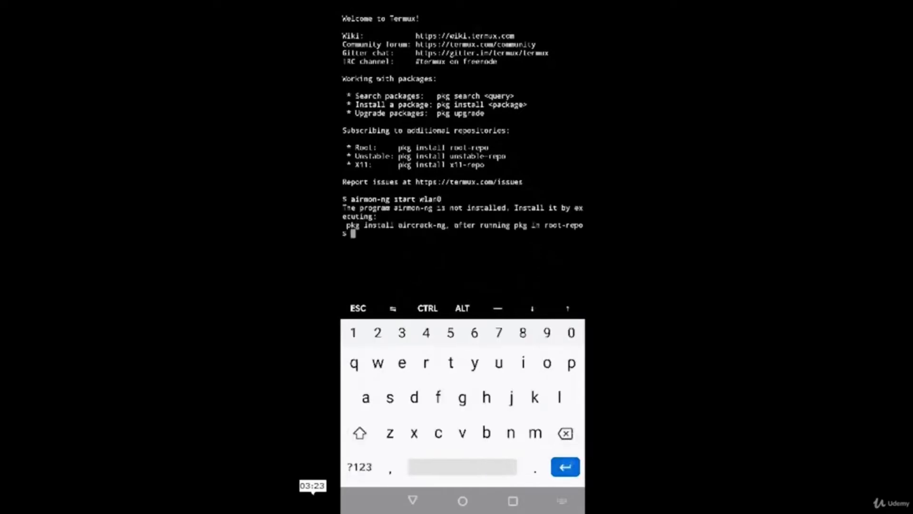
left_click(443, 247)
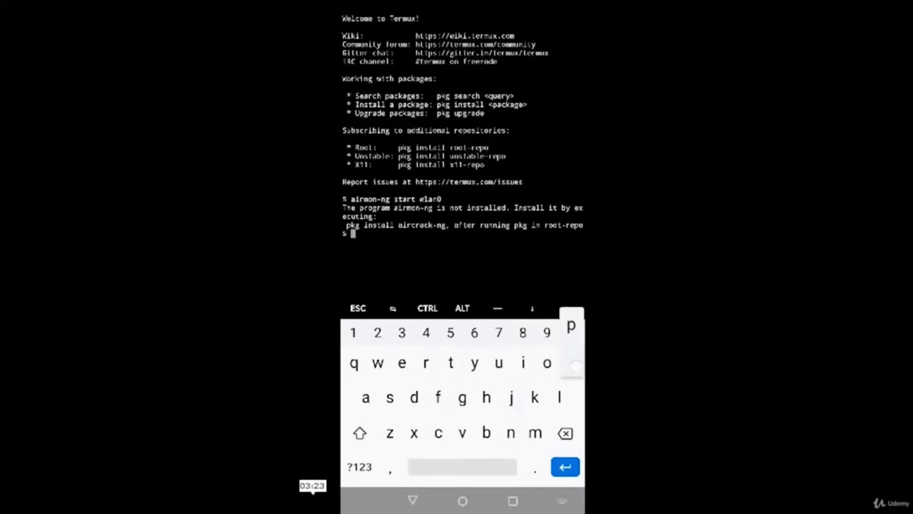
Run 'pkg in root-repo' to add the root repository, then start typing 'apt update'.
type("pkg")
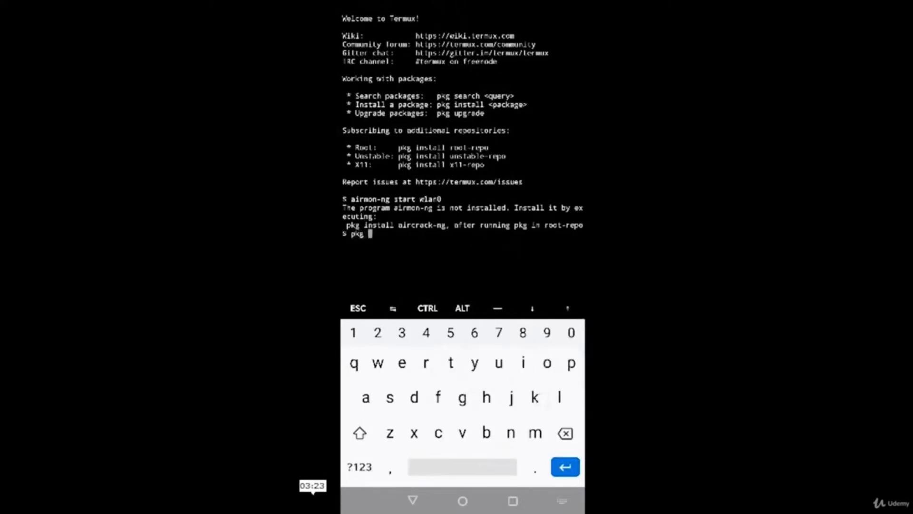
type("in")
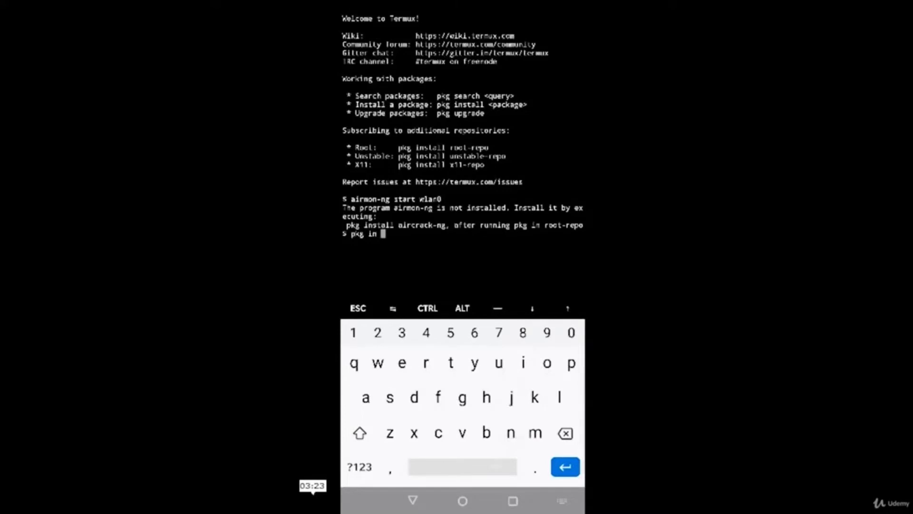
type("root")
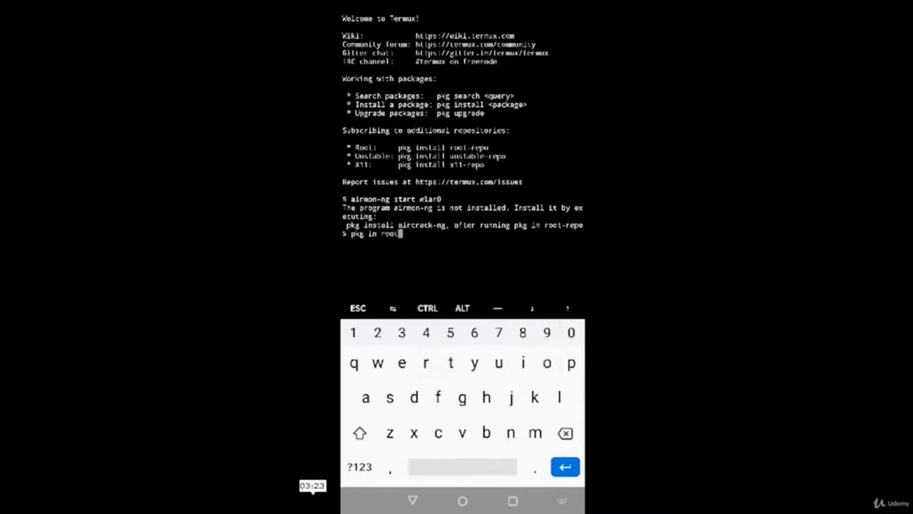
type("-rep")
type("apt")
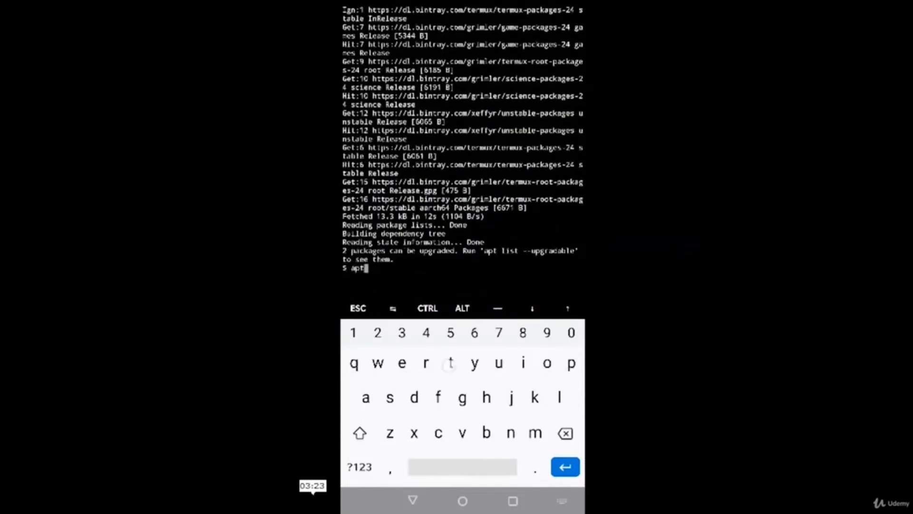
type("update")
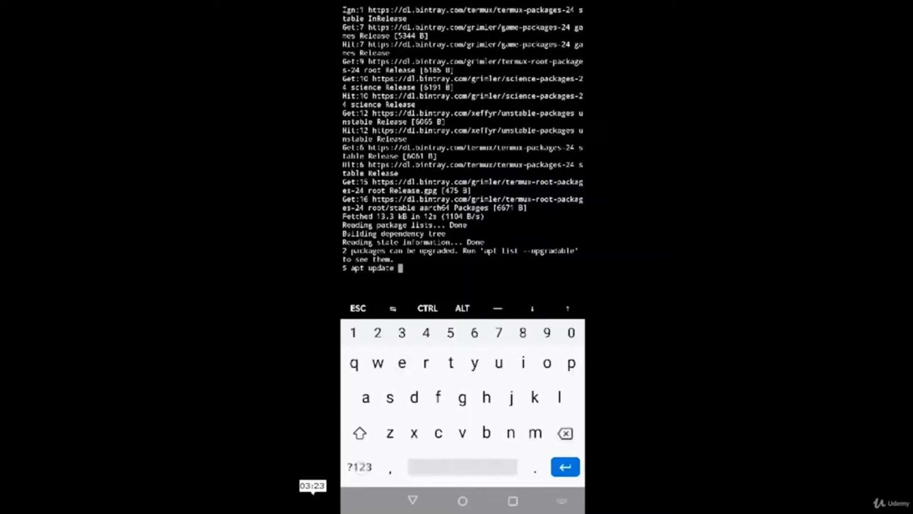
Extend the command to 'apt update && apt upgrade' so clang and libllvm get upgraded.
type("&&")
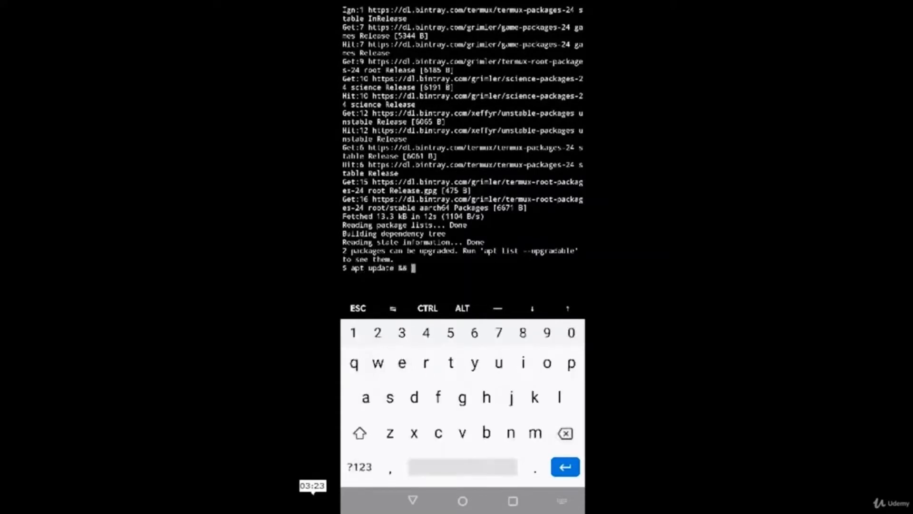
type("apt up")
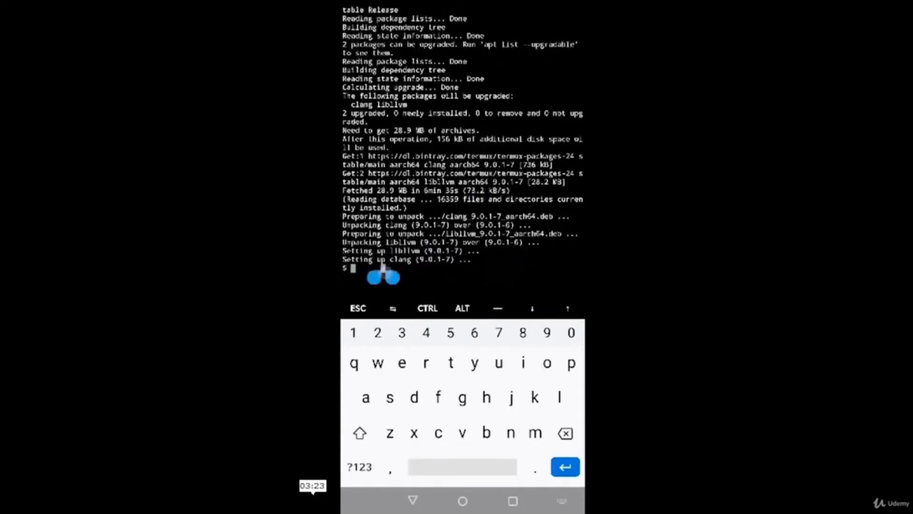
Run 'pkg install aircrack-ng', installing it with libnl and pciutils dependencies.
type("pkg install aircrack-ng")
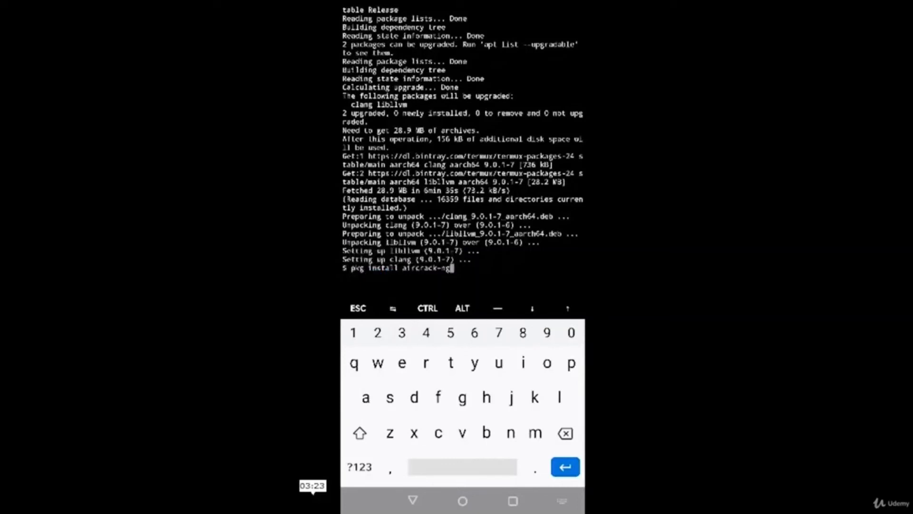
key("Enter")
type("Y")
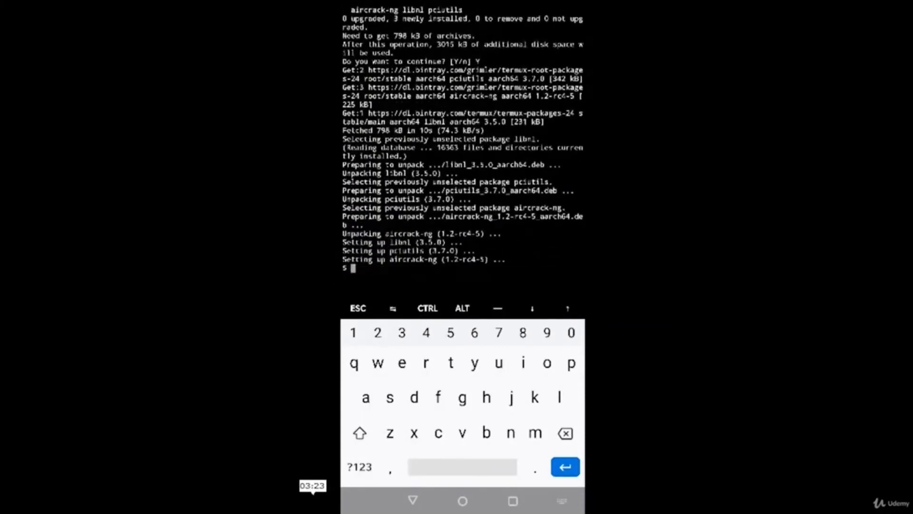
Clear the screen and rerun 'airmon-ng start wlan0', which answers 'Run it as root'.
type("clear")
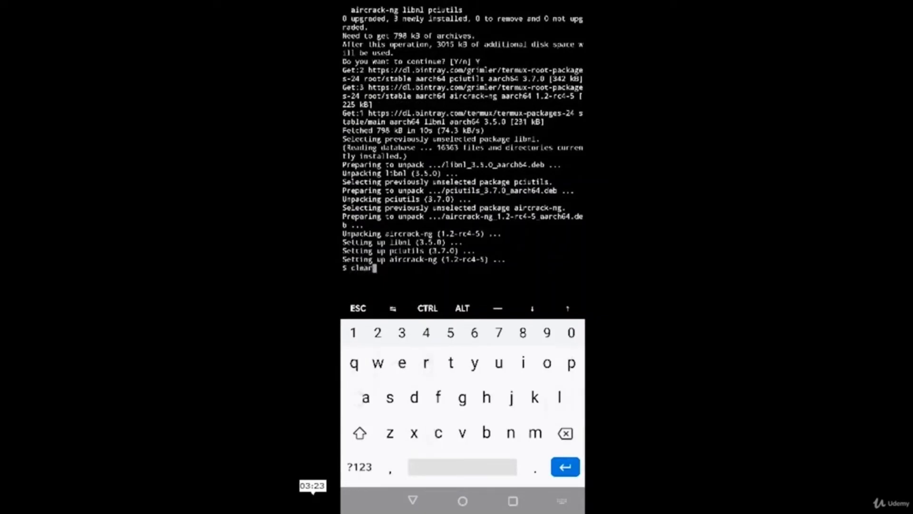
key("Enter")
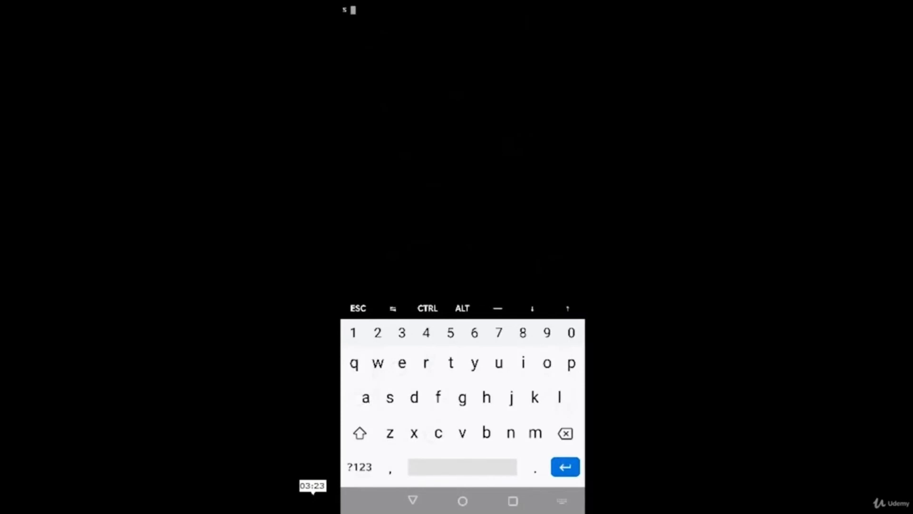
type("airmon-ng start wla")
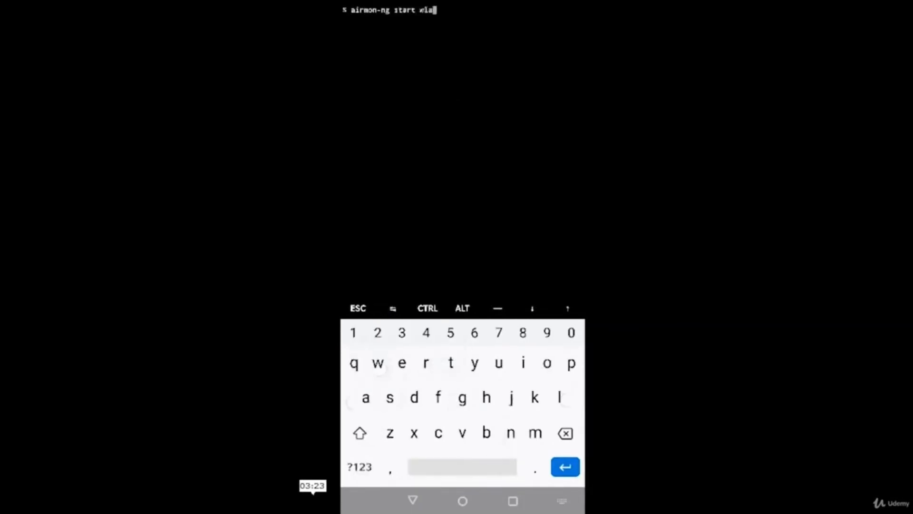
left_click(565, 466)
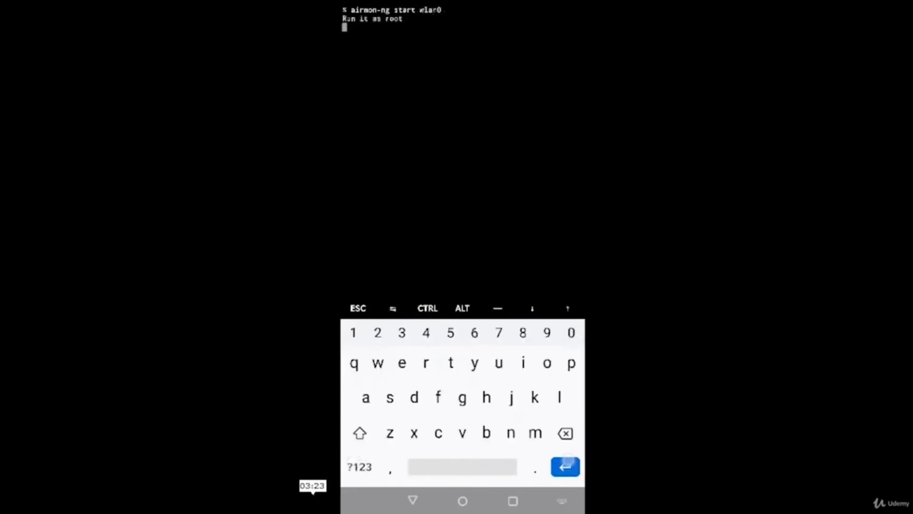